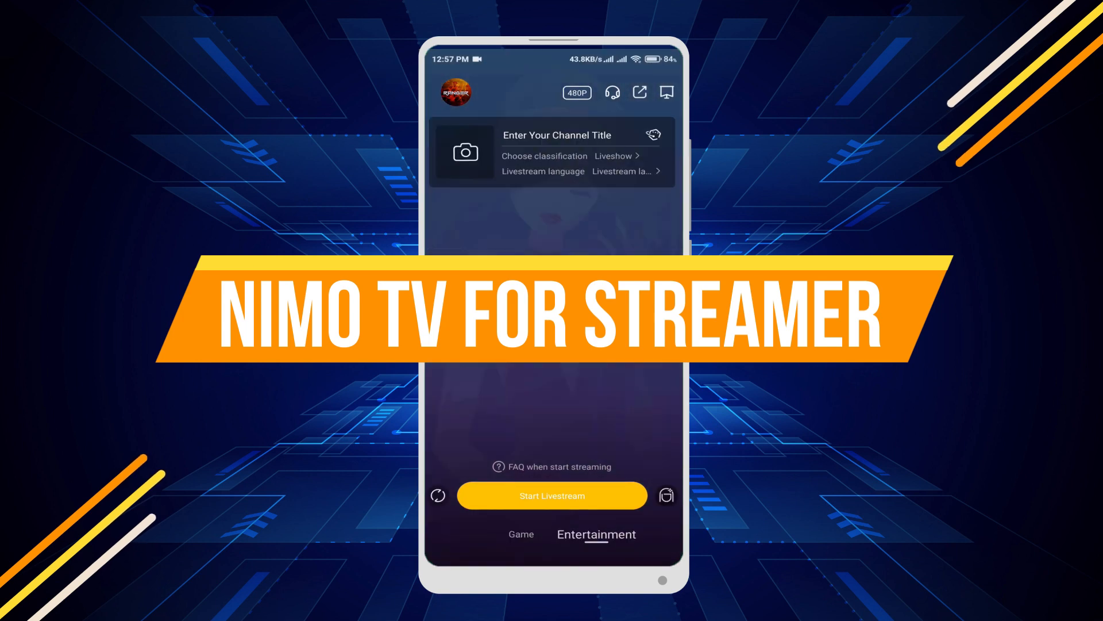
- Switch to Game streaming, view Personal Information, dismiss the avatar picker, and return to setup
click(521, 534)
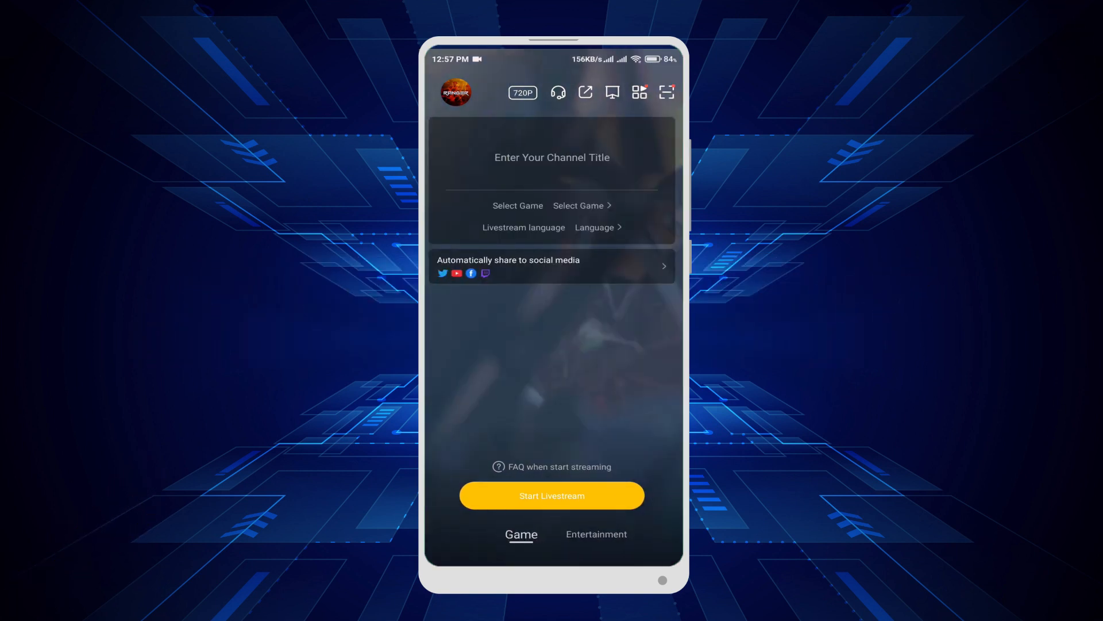
click(455, 92)
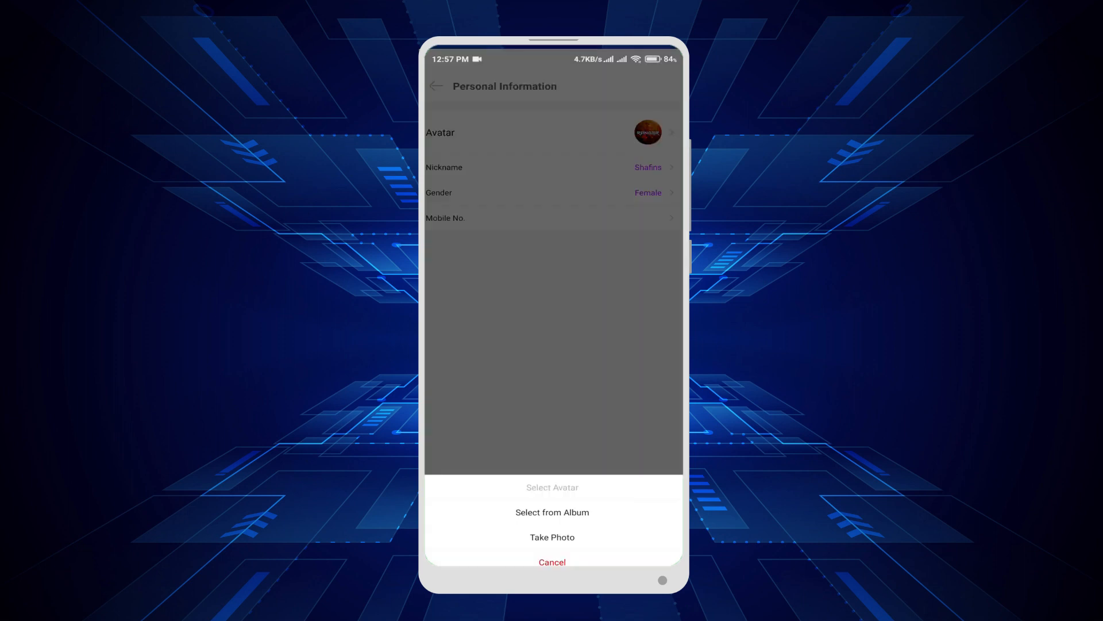
click(552, 561)
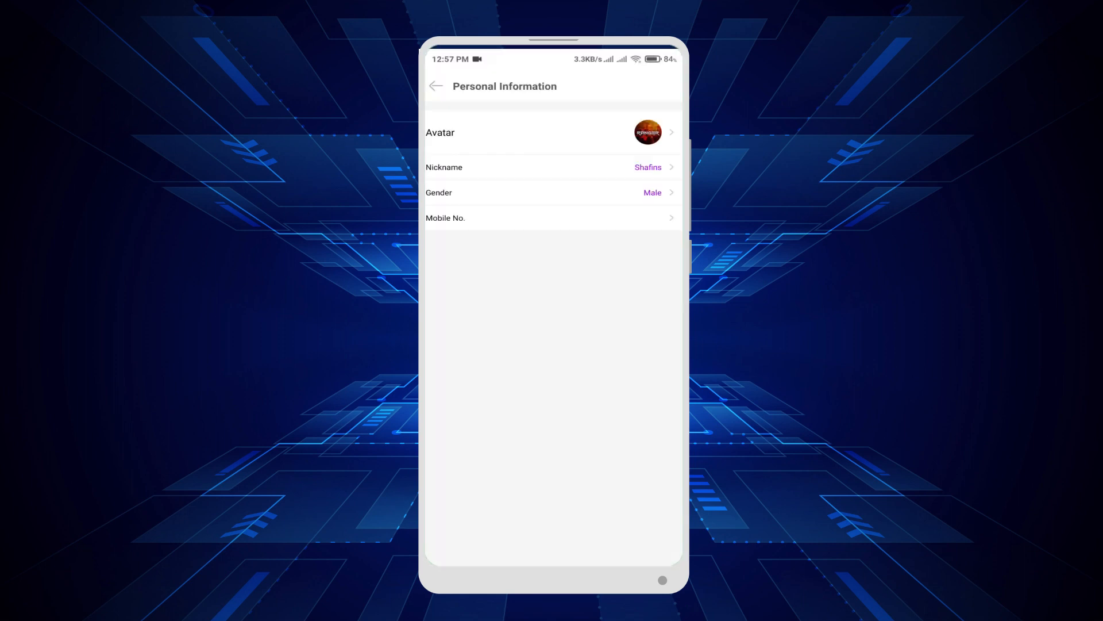
click(436, 86)
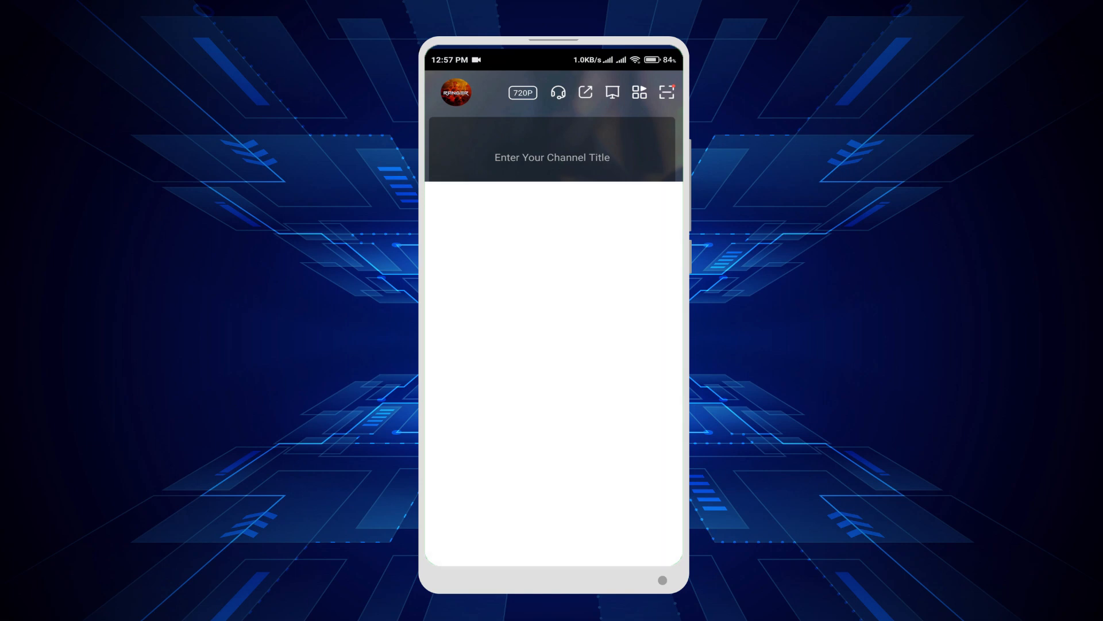
- Title the Nimo TV stream 'pubg gameplay' and choose PUBG Mobile as the game
click(551, 157)
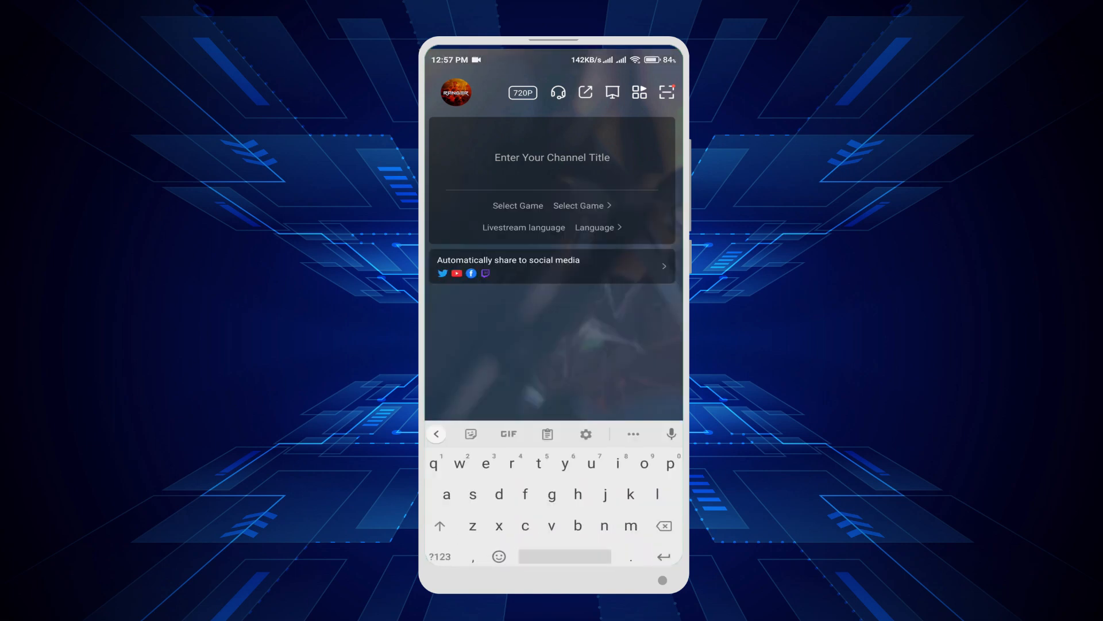
text(pubg gameplay)
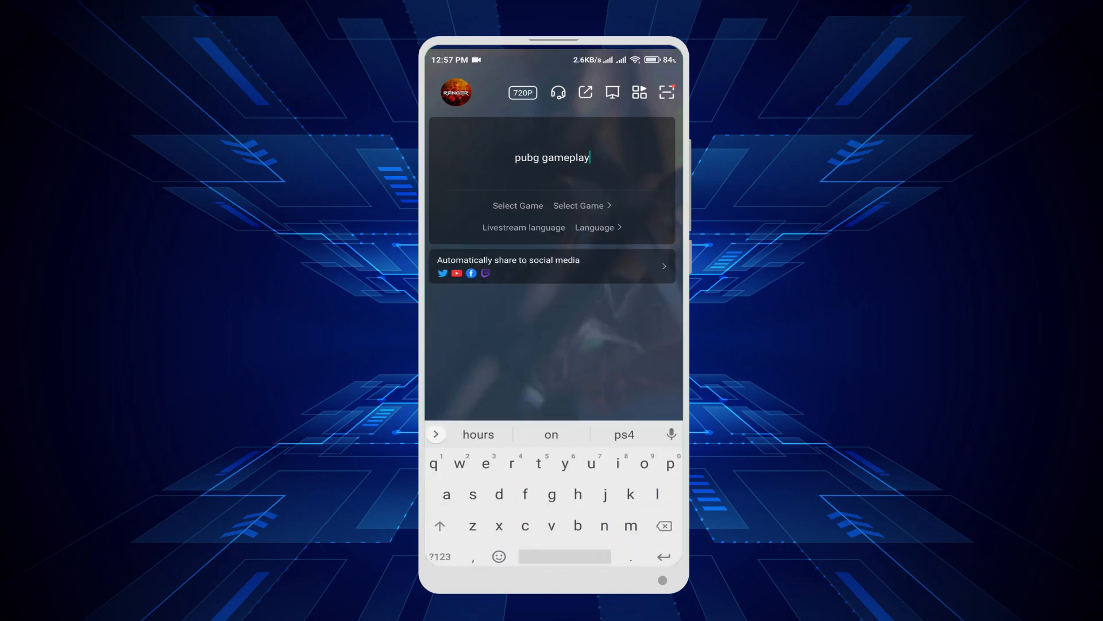
click(581, 205)
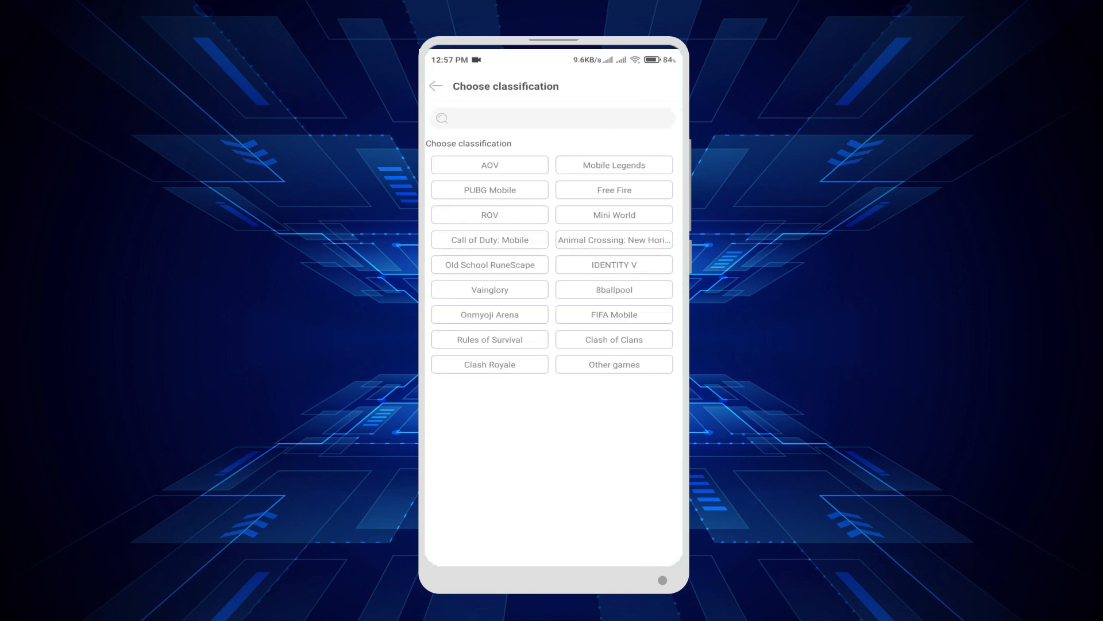
click(488, 189)
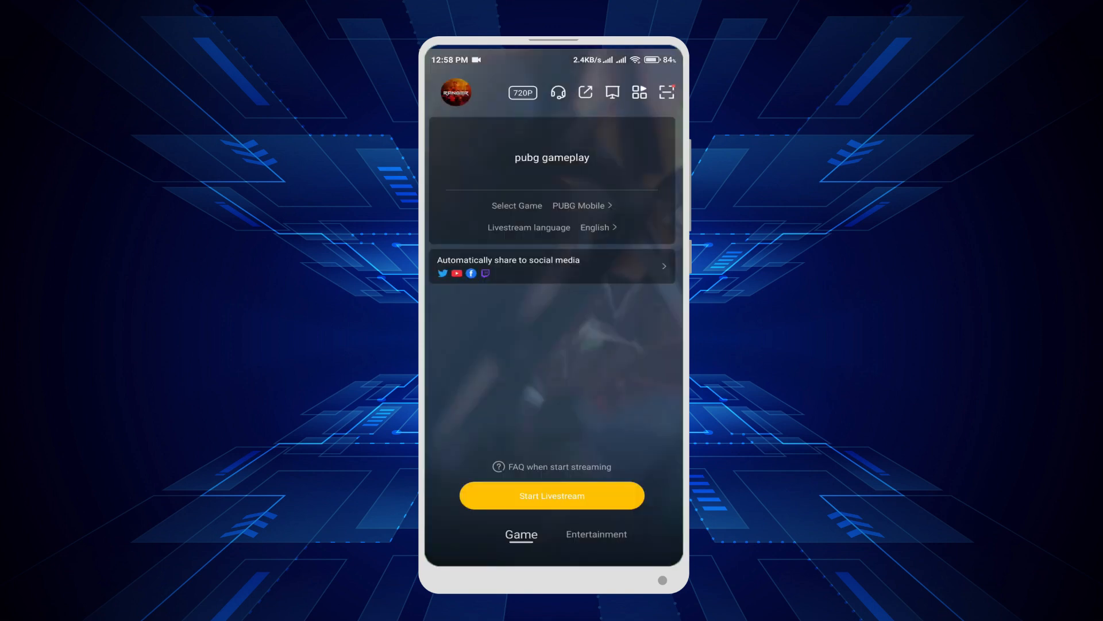
click(551, 495)
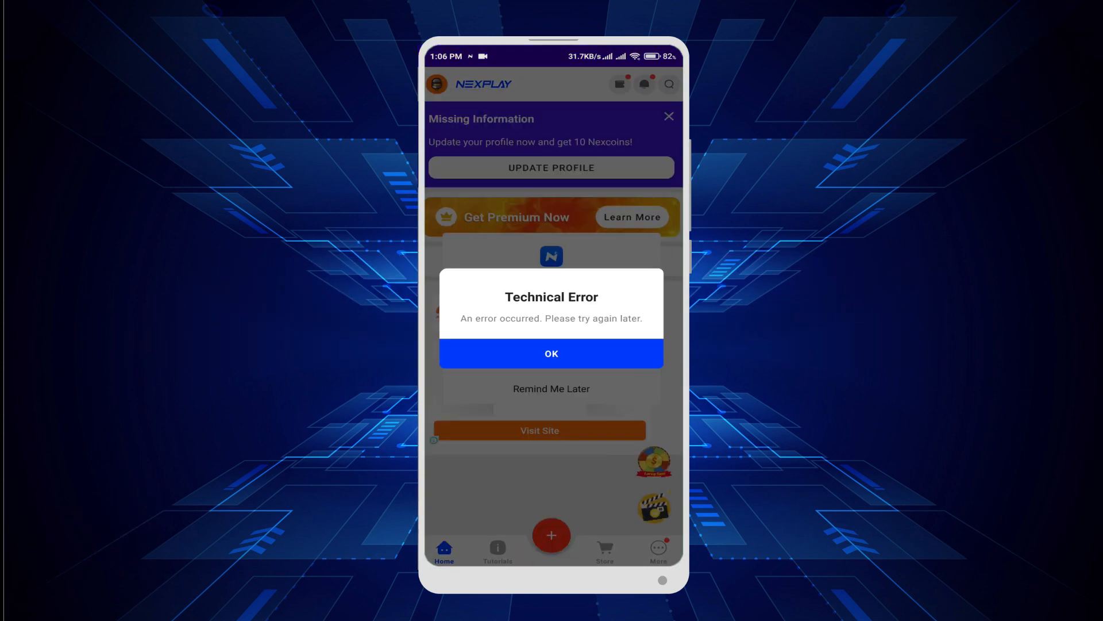
- Dismiss Nexplay's technical error, browse the Tutorials and More tabs, then return Home
click(551, 353)
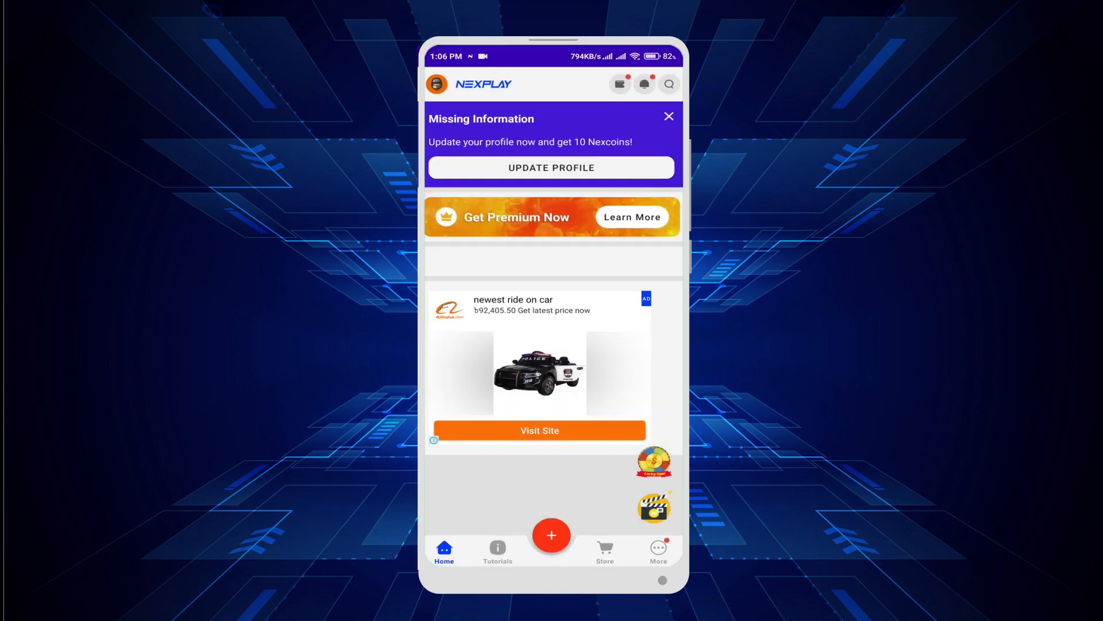
click(498, 551)
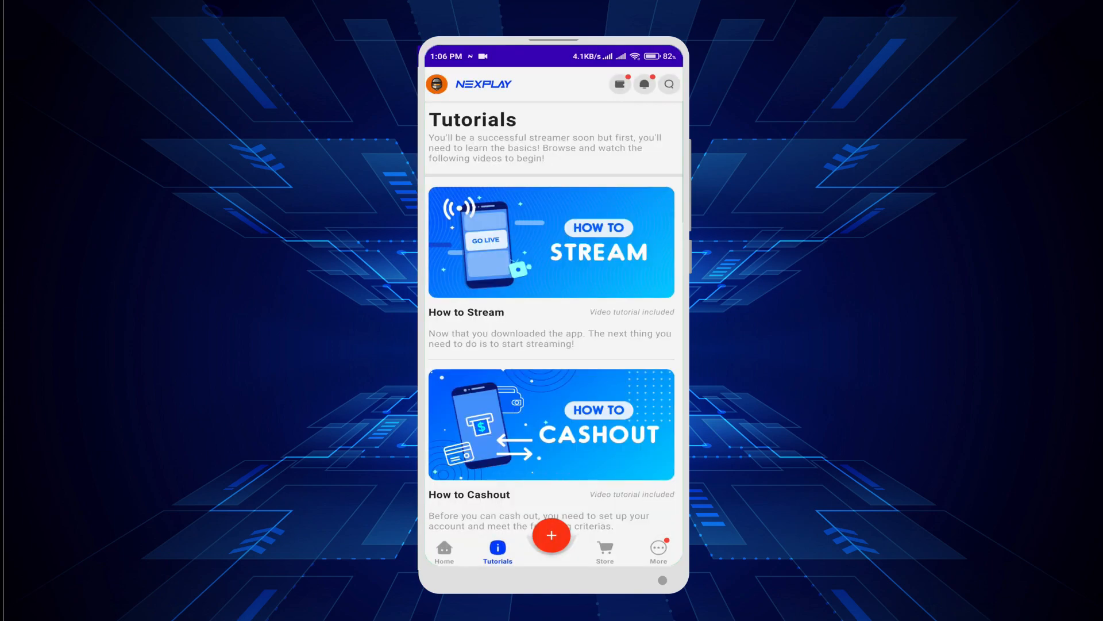
click(657, 551)
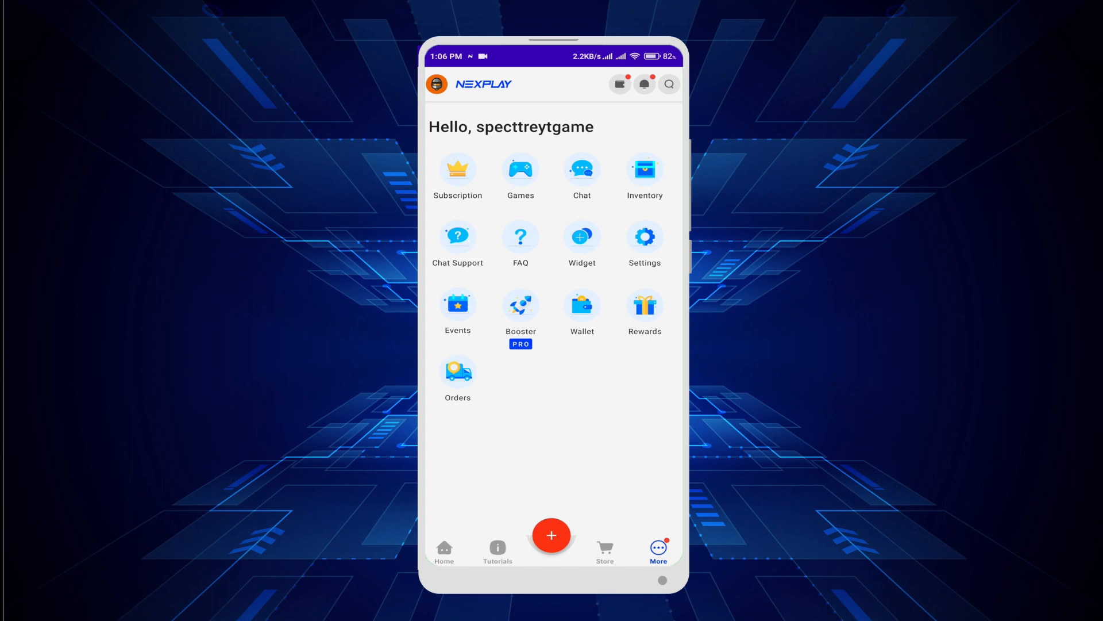
click(445, 552)
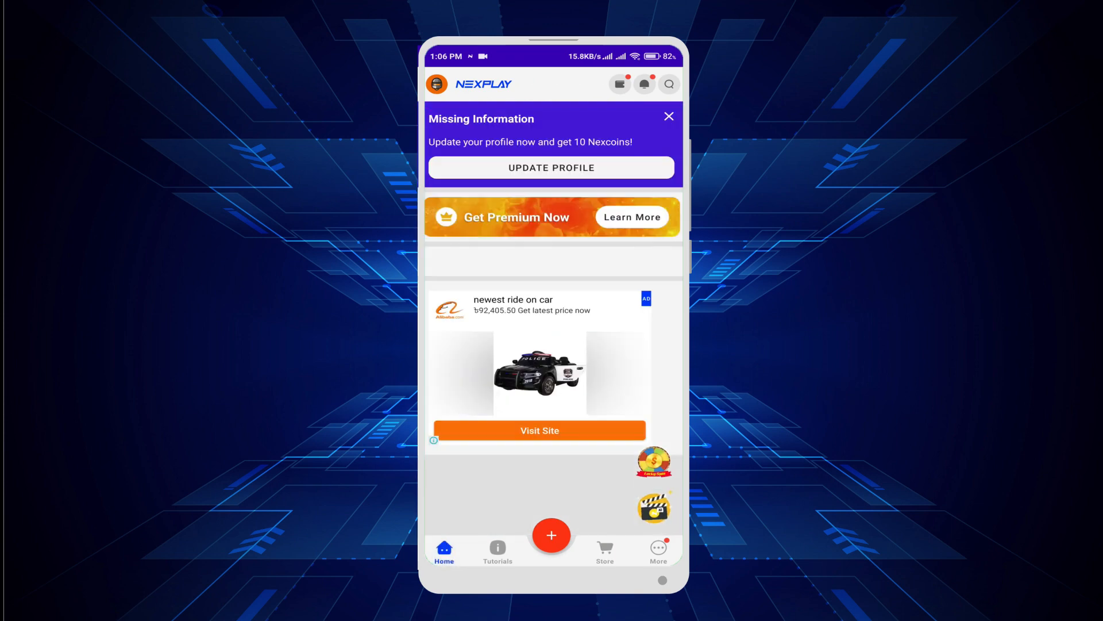
- Start a new Nexplay stream, pass platform selection with YouTube Live, and allow screen capture
click(551, 535)
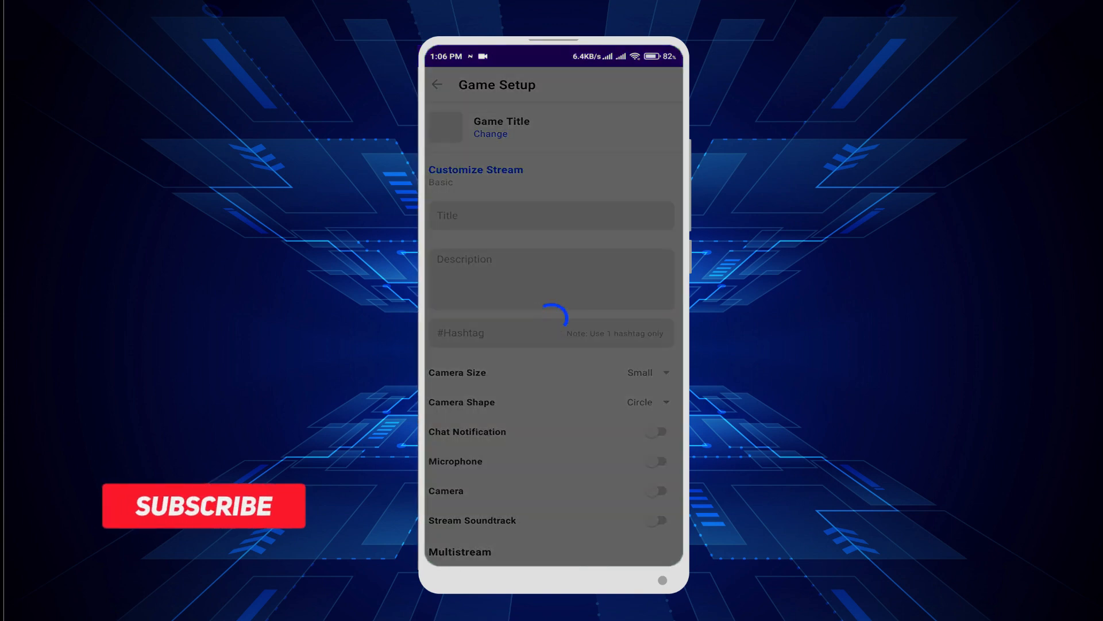
click(436, 84)
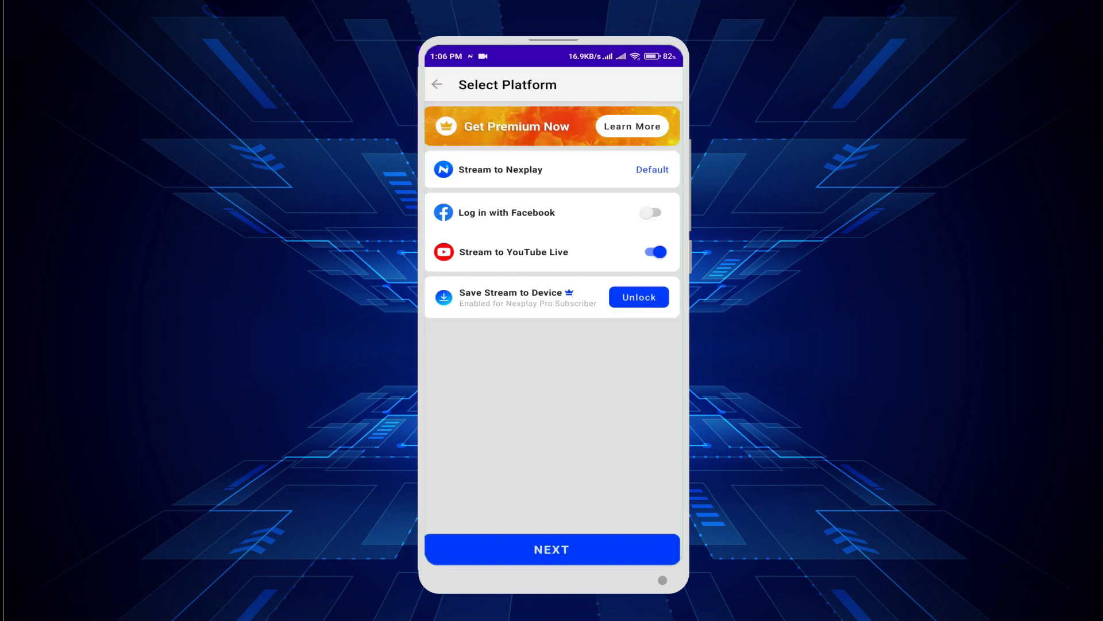
click(552, 549)
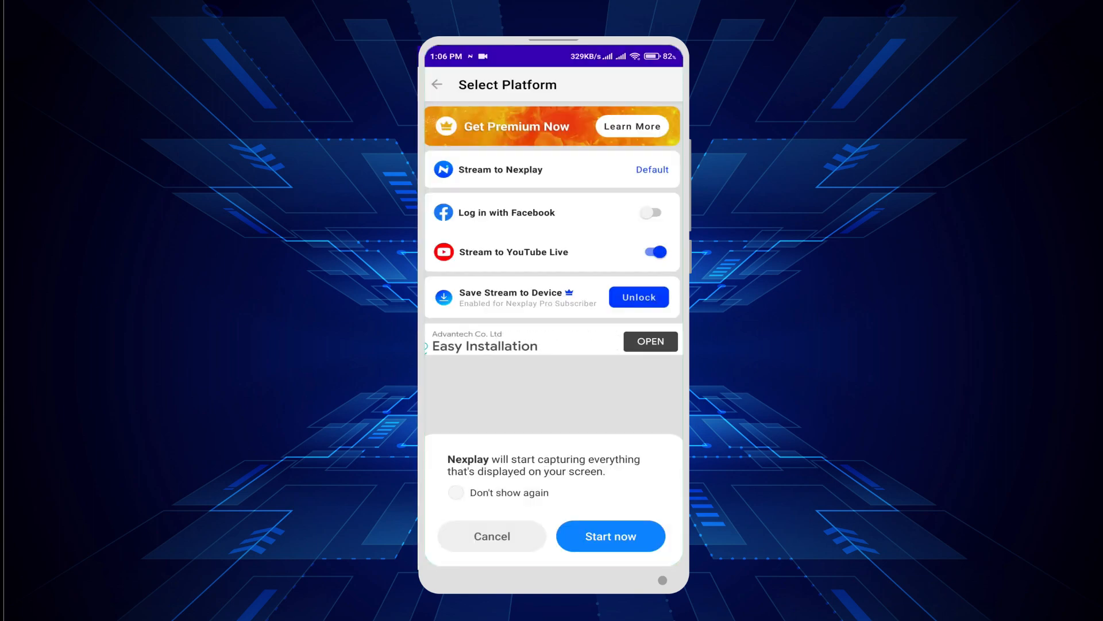
click(609, 536)
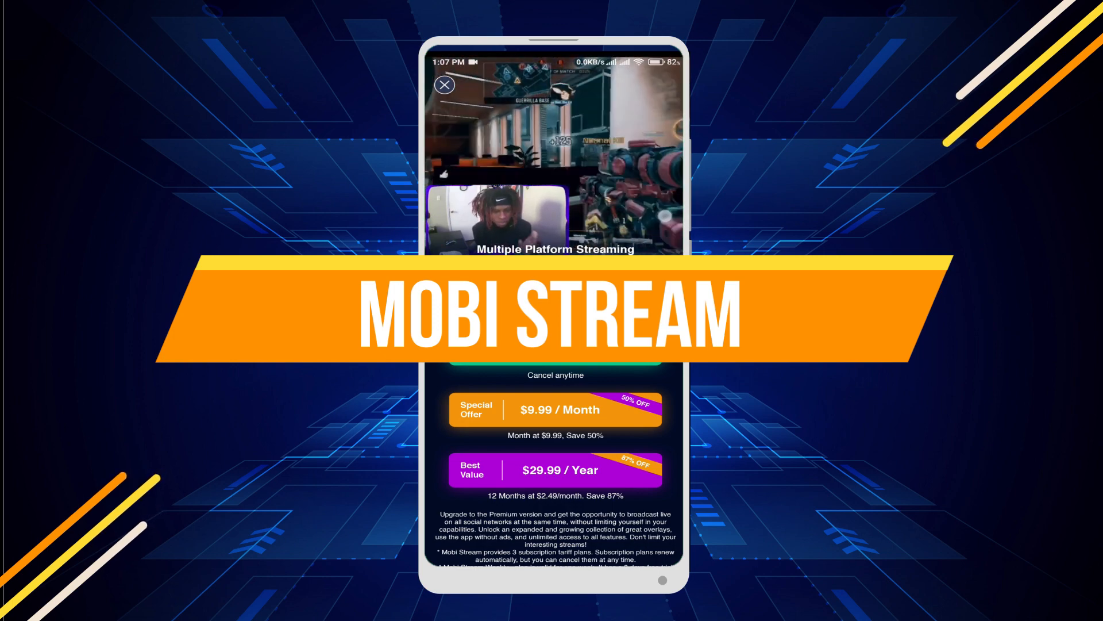
- Close Mobi Stream's premium offer, check Subscription Info in Settings, then open Go Live
click(445, 84)
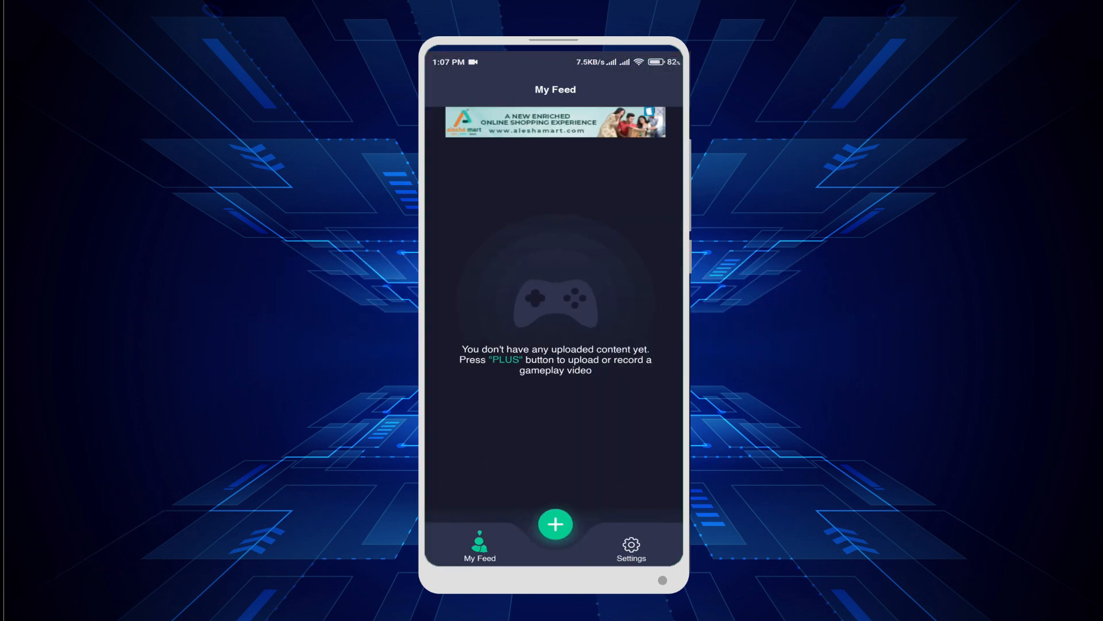
click(630, 548)
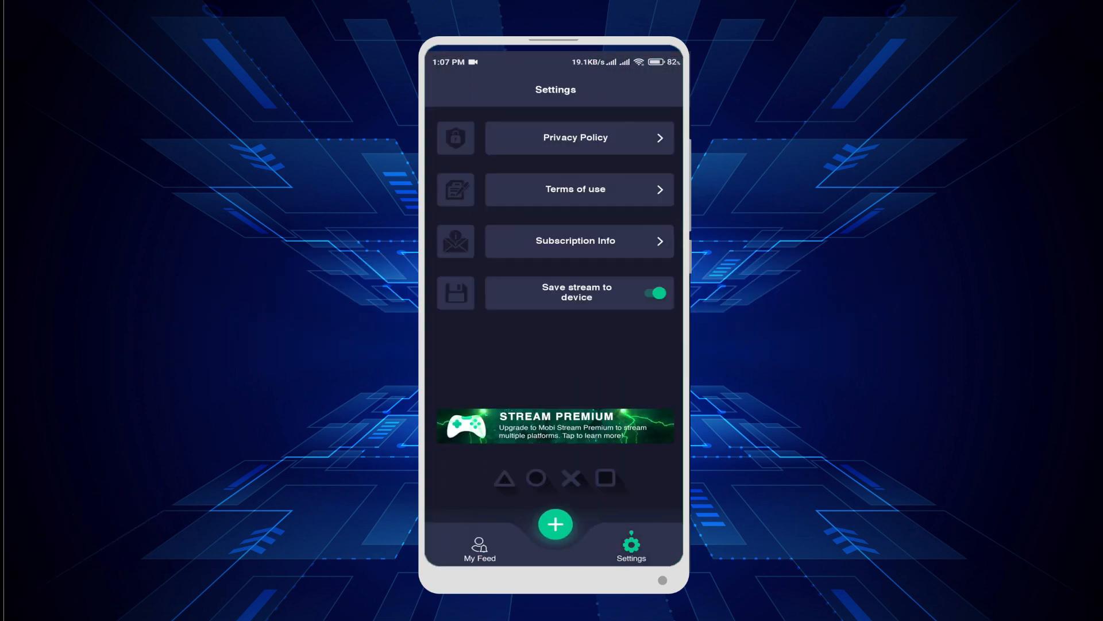
click(575, 241)
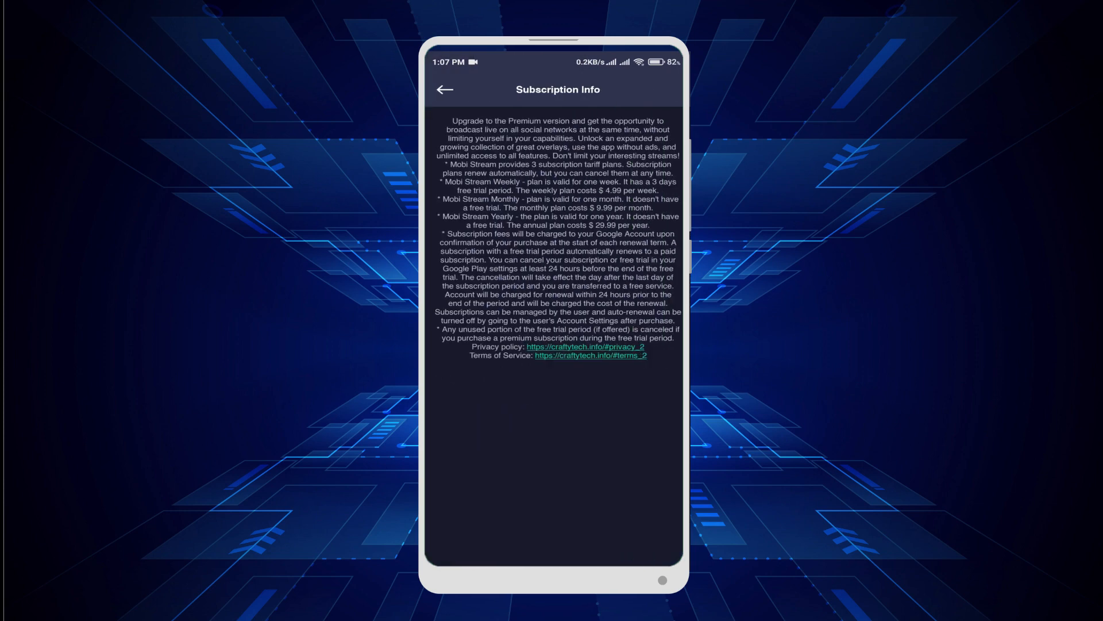
click(444, 90)
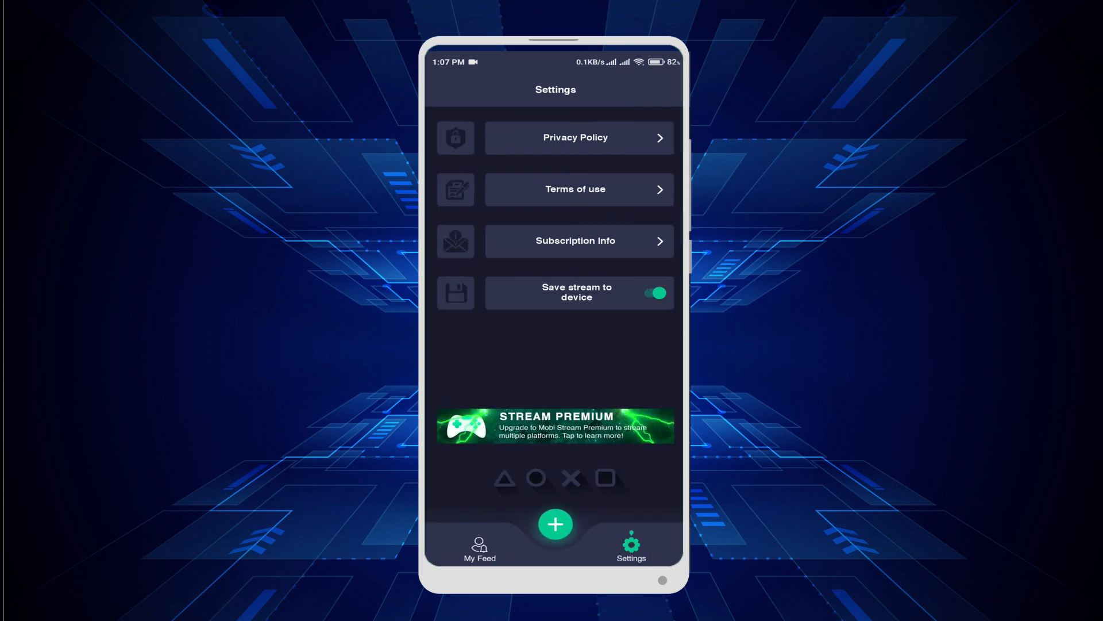
click(480, 549)
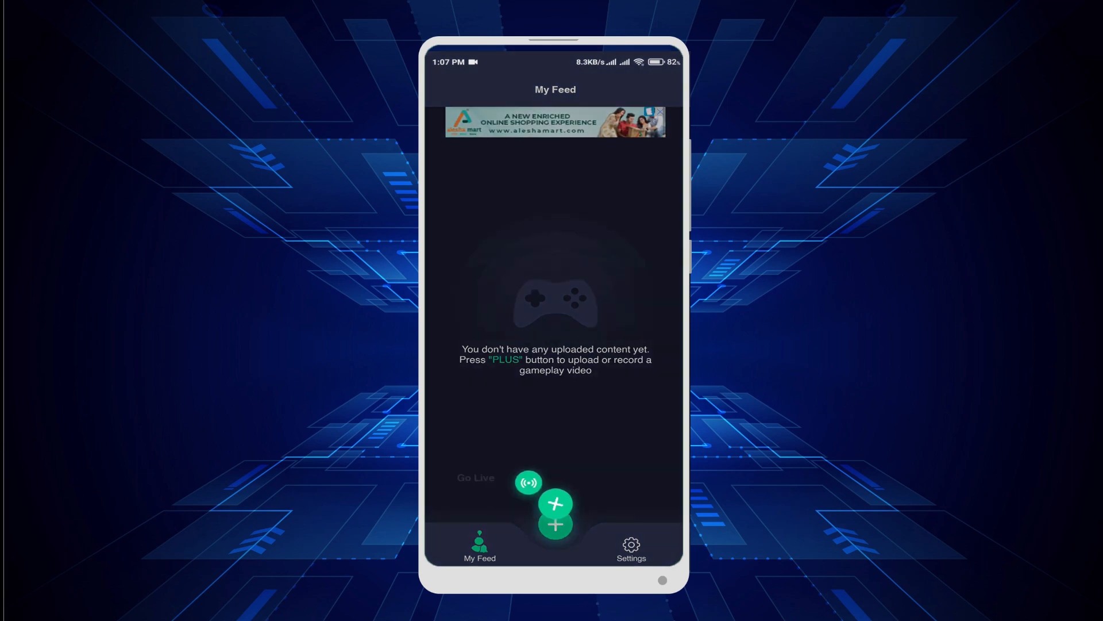
click(555, 523)
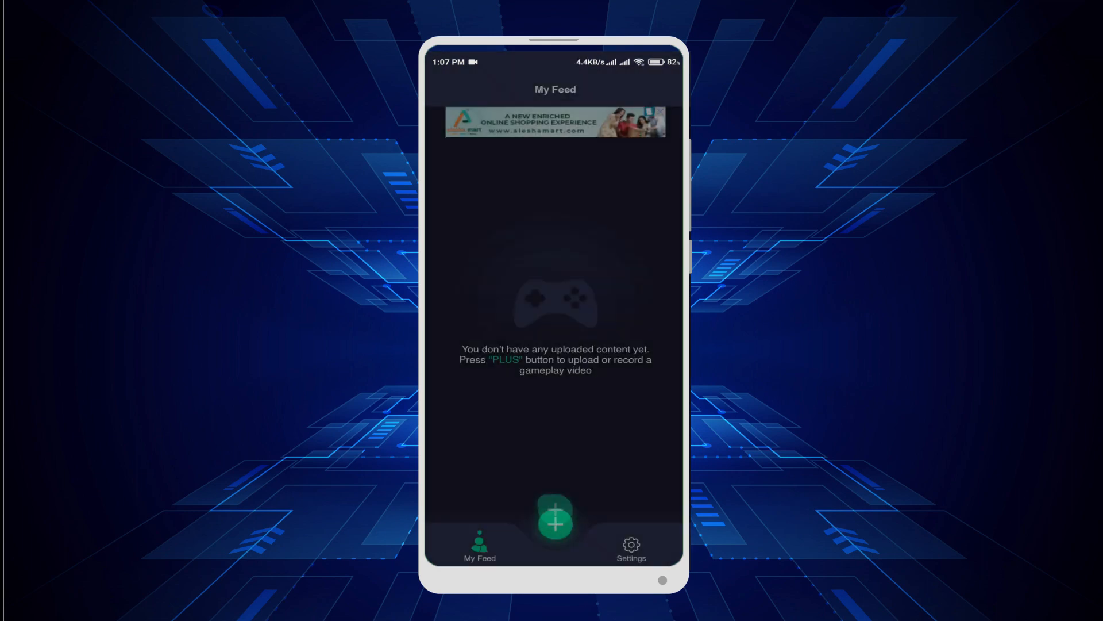
- Advance through Mobi Stream's go-live steps and preview the Toxic and Robot overlays
click(555, 519)
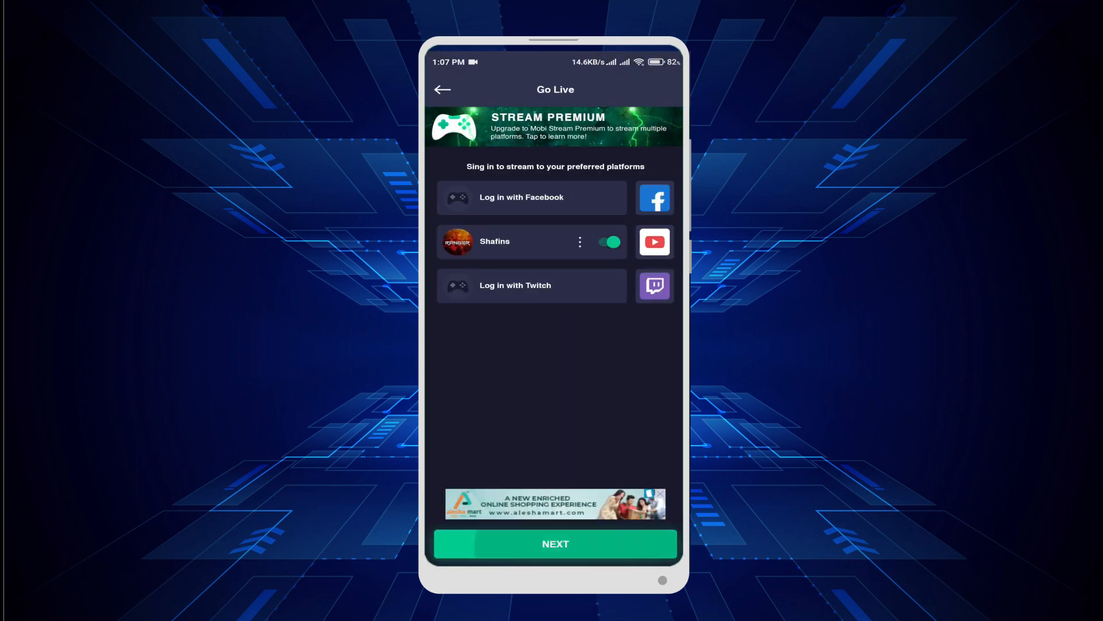
click(555, 543)
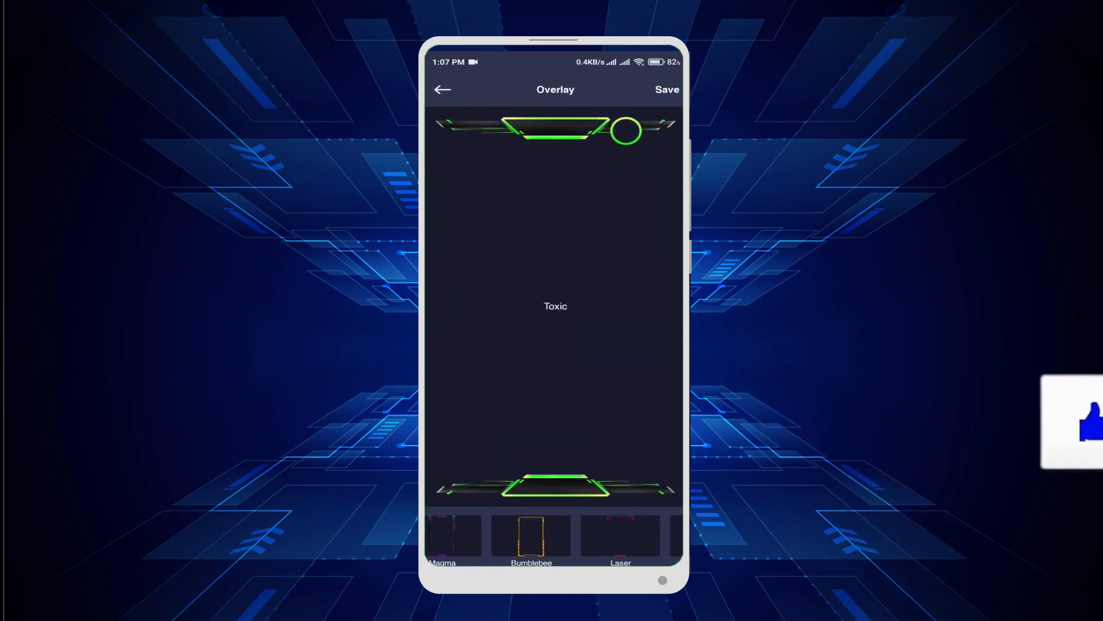
click(552, 536)
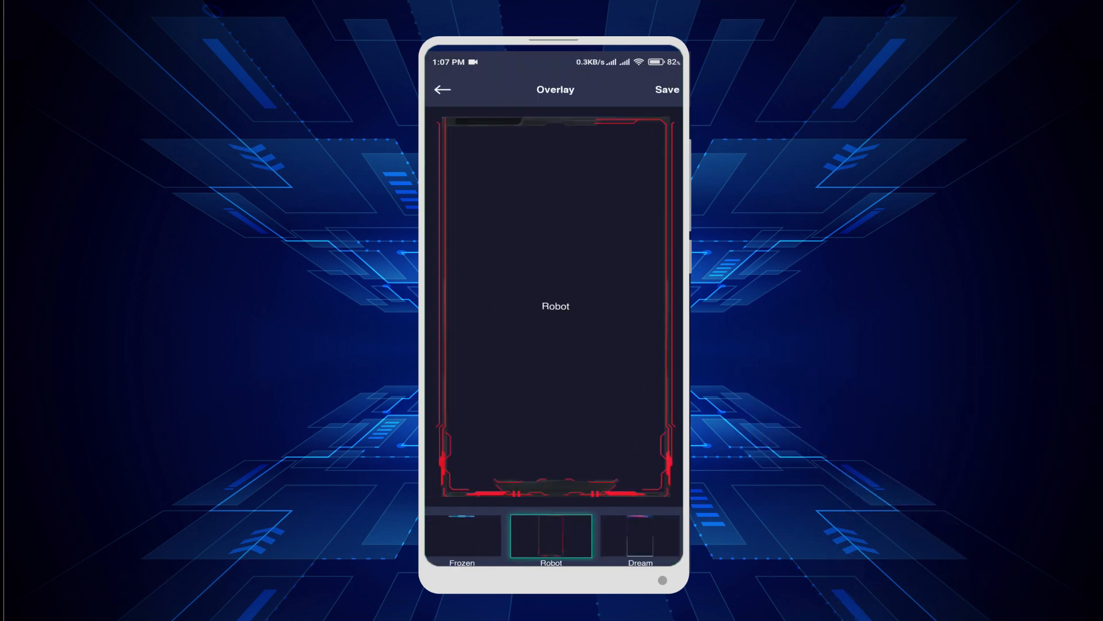
click(665, 90)
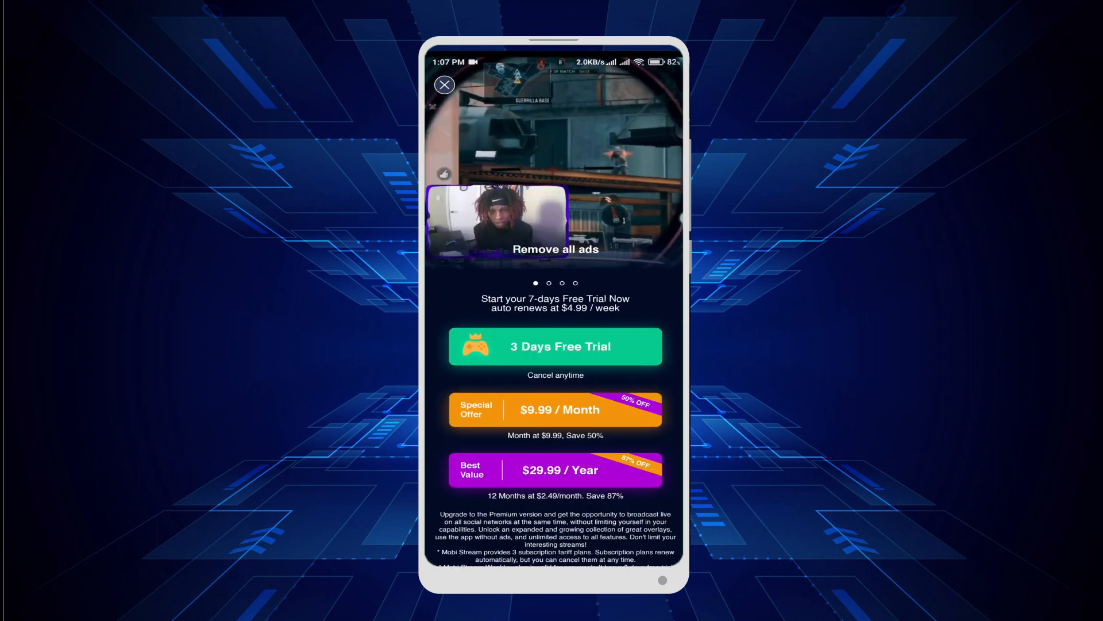
- Dismiss the premium offer and search the record settings game list for 'pubg'
click(444, 84)
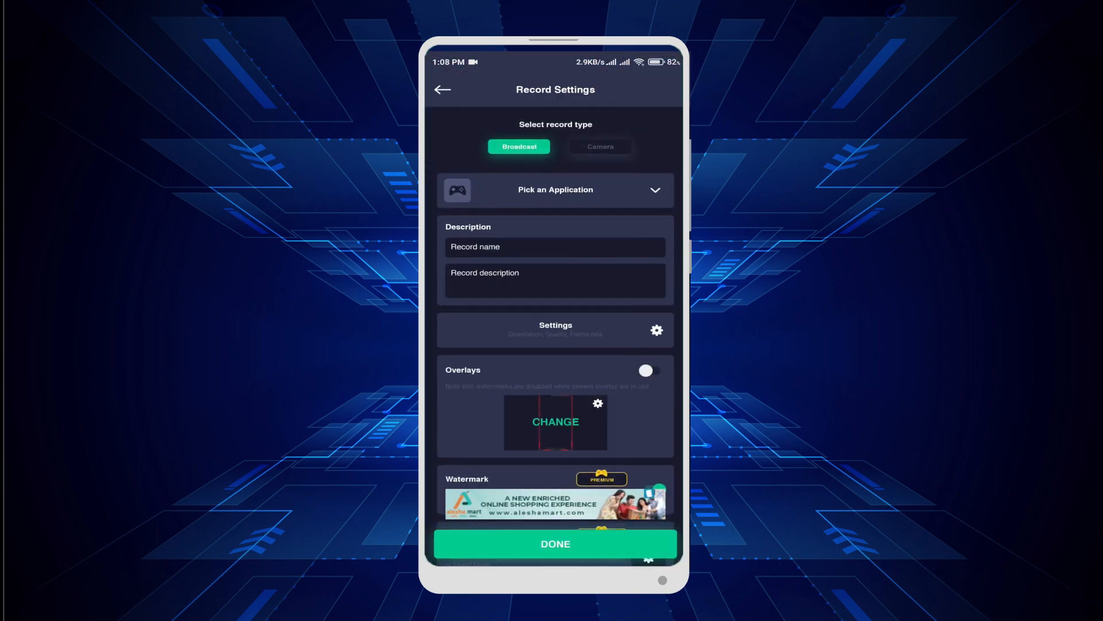
click(555, 189)
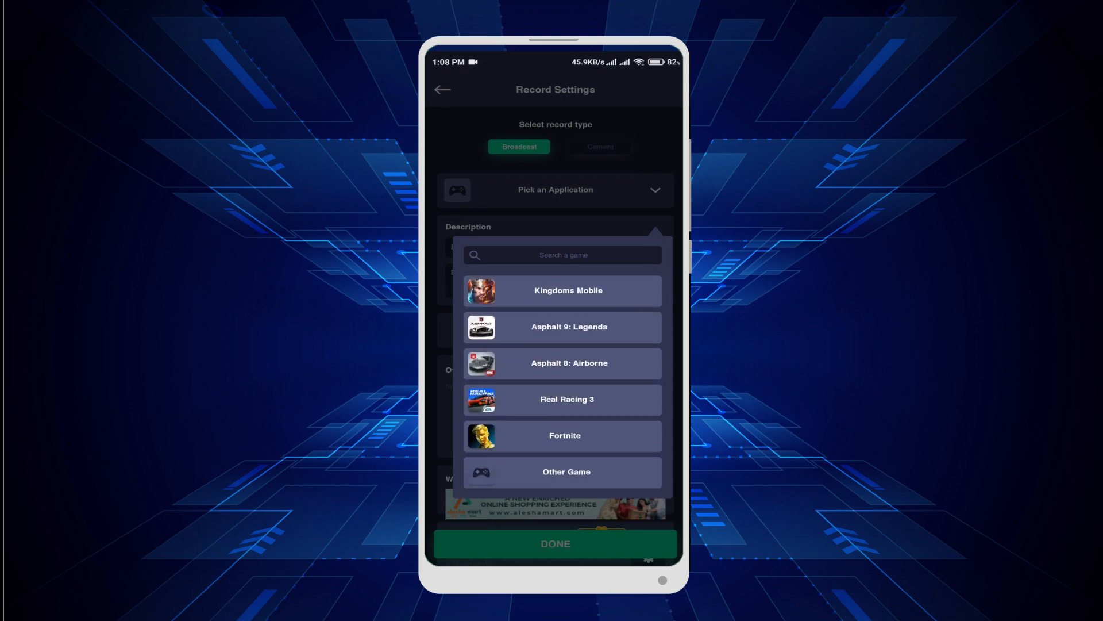
click(562, 254)
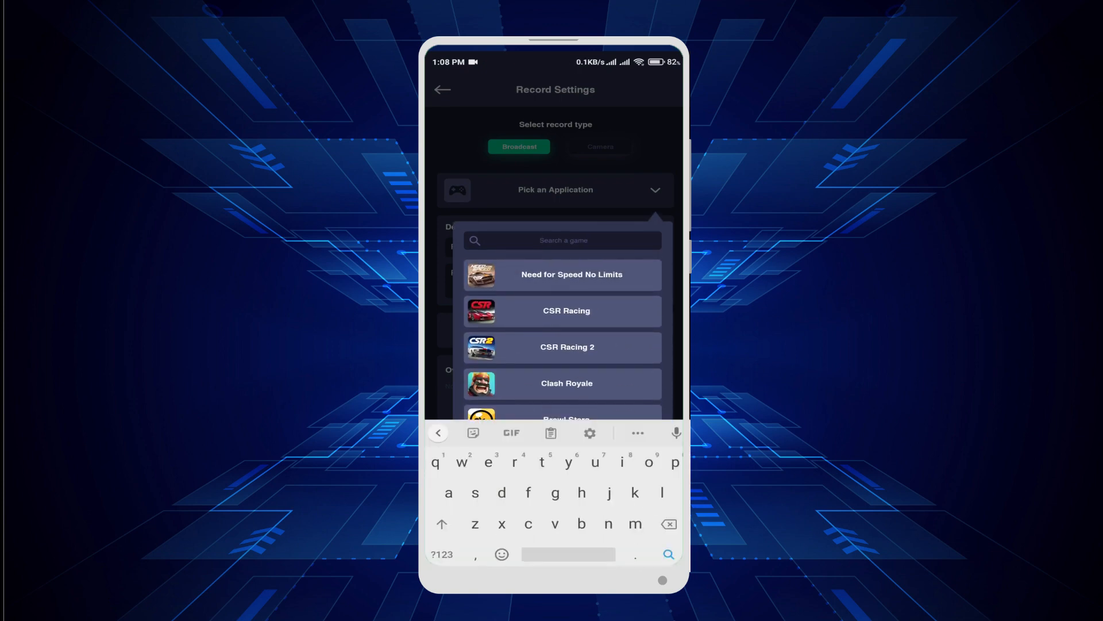
text(pubg)
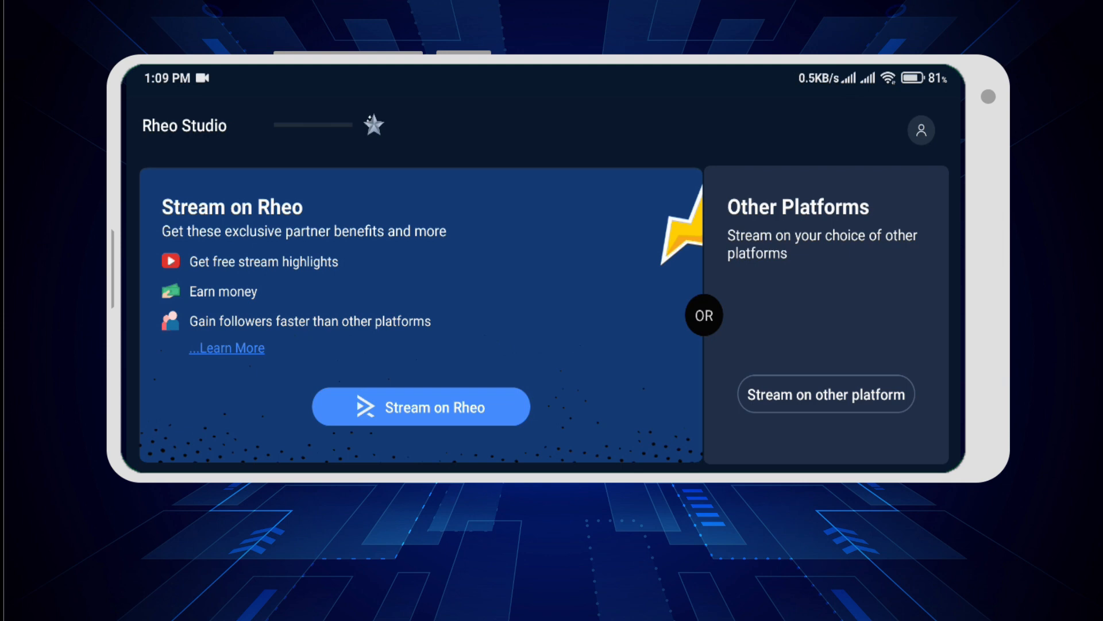
- View Rheo Studio's other-platform connection and account profile, then open Stream on Rheo
click(824, 393)
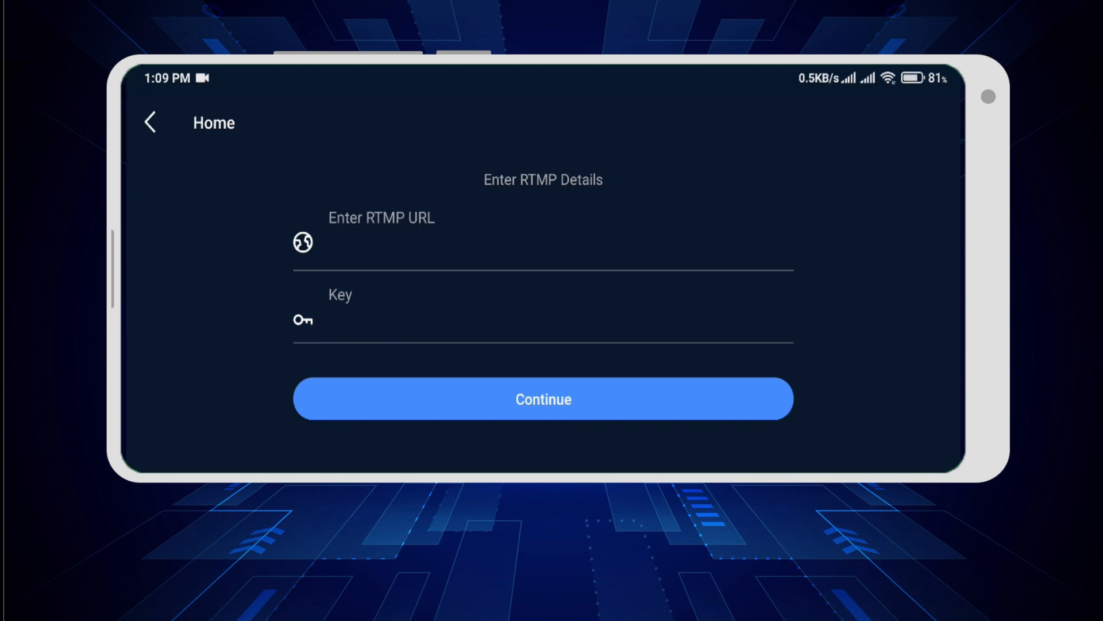
click(150, 122)
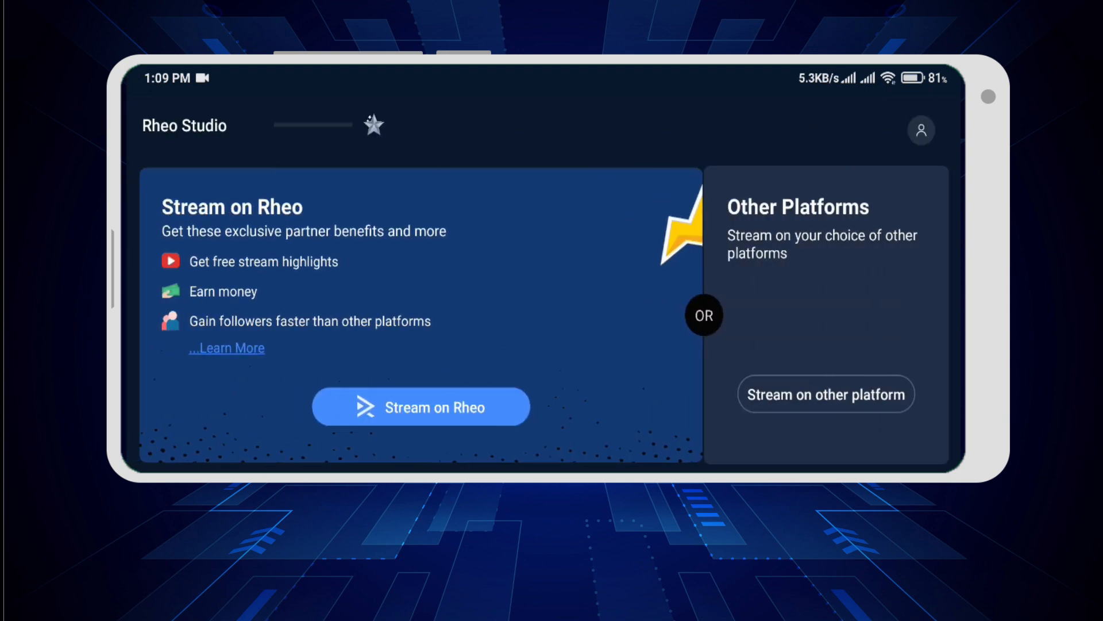
click(920, 130)
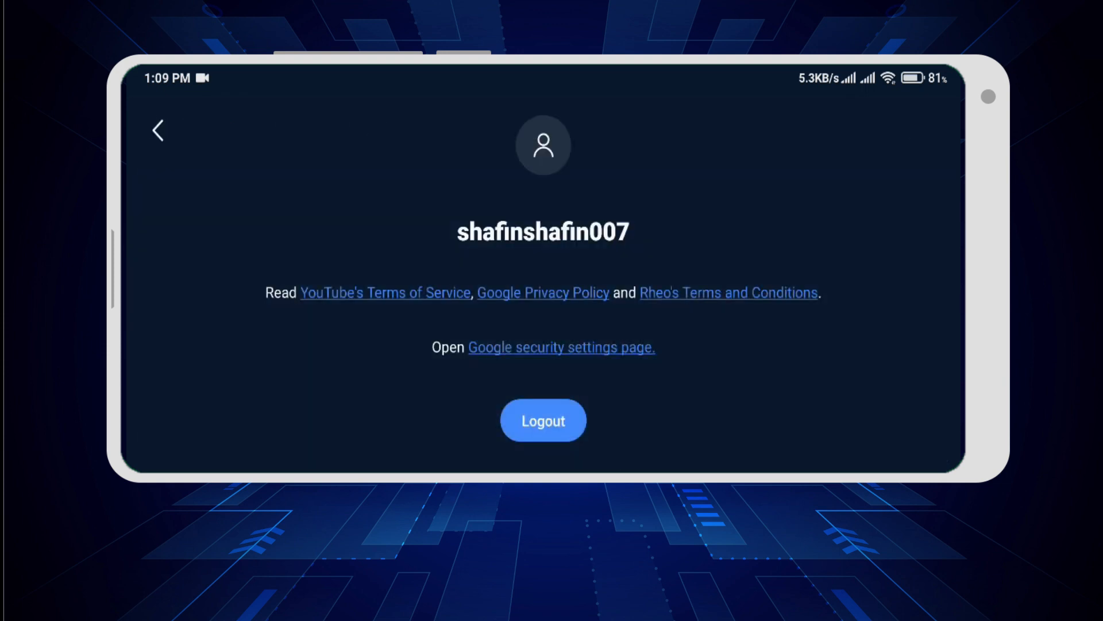
click(157, 131)
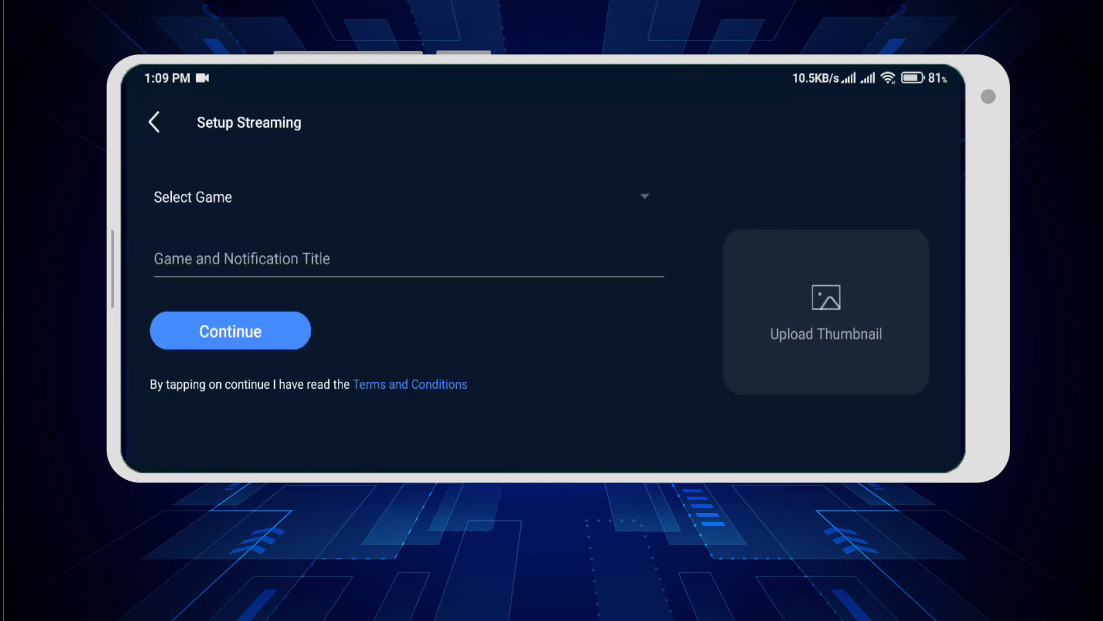
- Enter the title 'pubg gameplay', pick PUBG Mobile, and add a thumbnail image
click(408, 258)
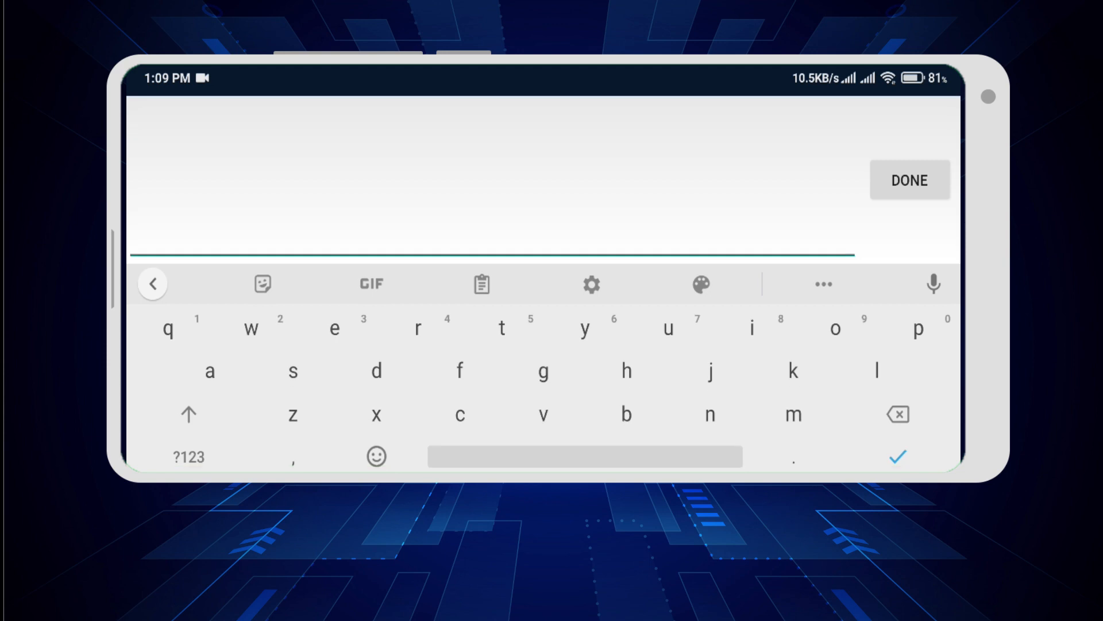
text(pubg gameplay)
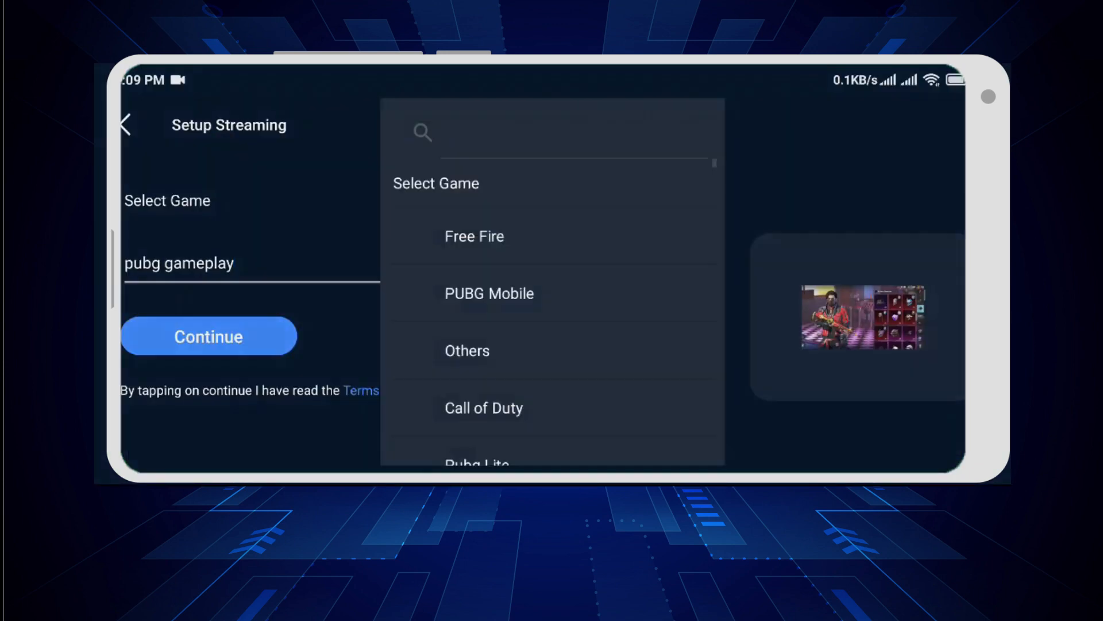
click(489, 294)
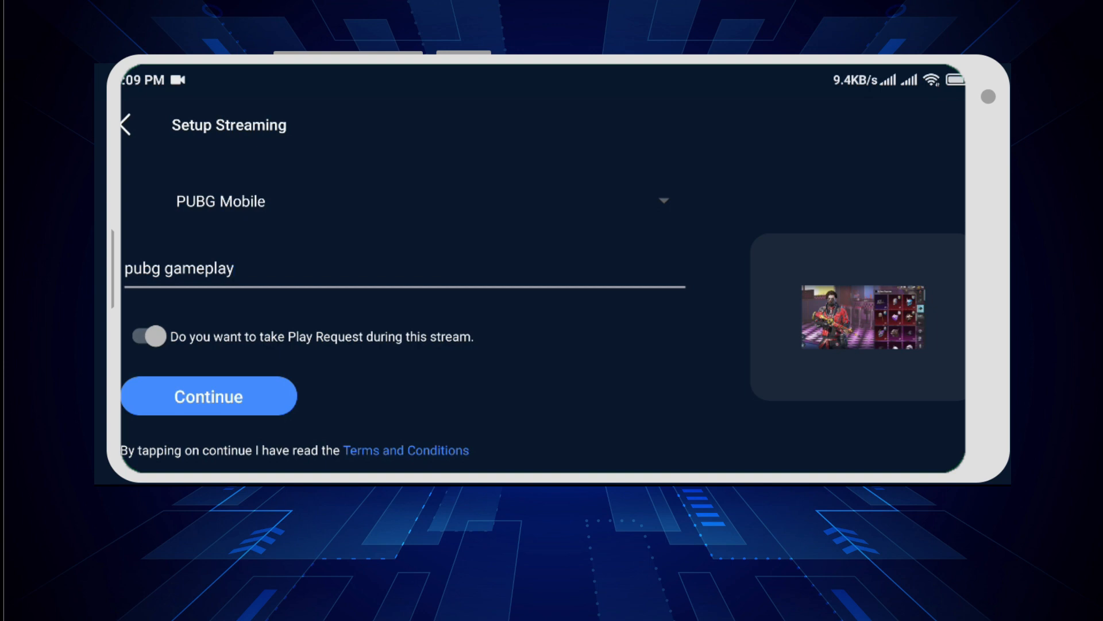
click(148, 336)
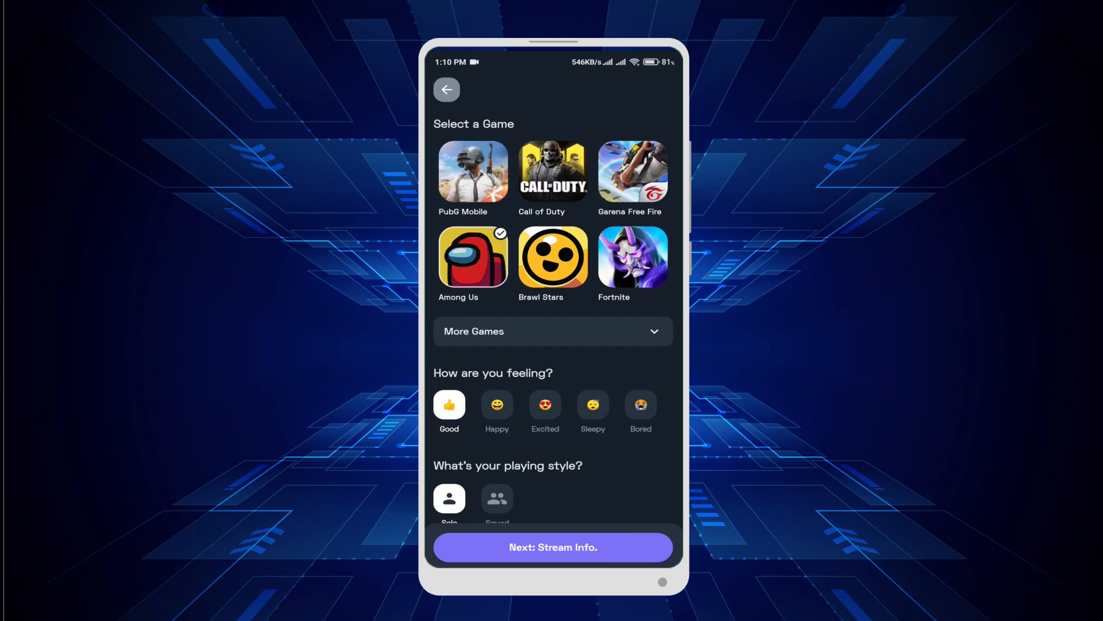
- Choose PubG Mobile with Happy mood and Squad style, then continue to Stream Info
click(631, 173)
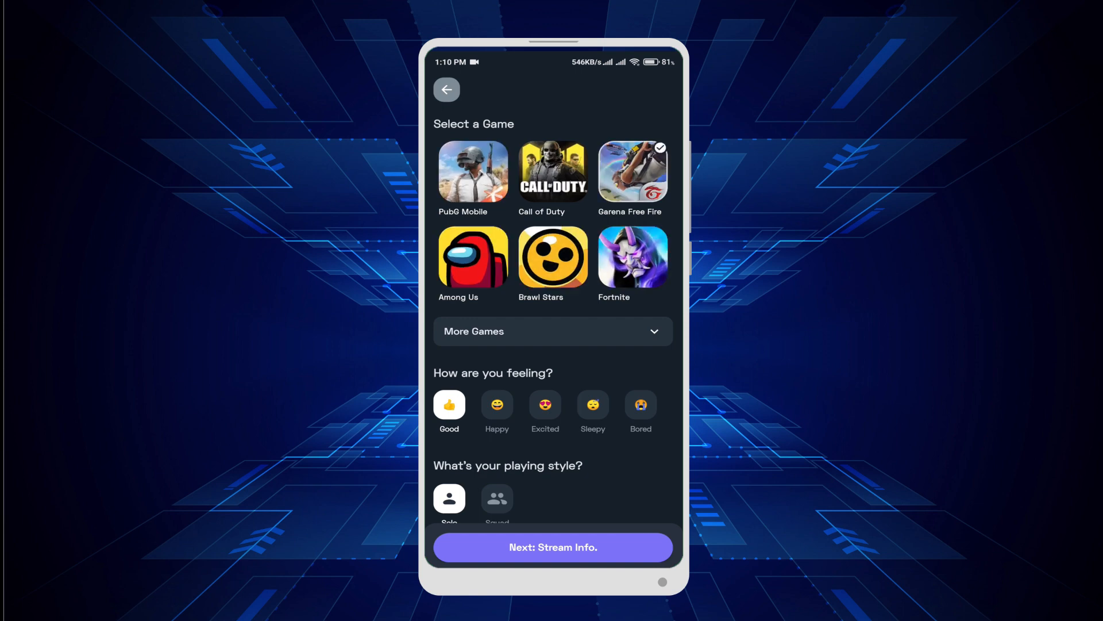
click(473, 171)
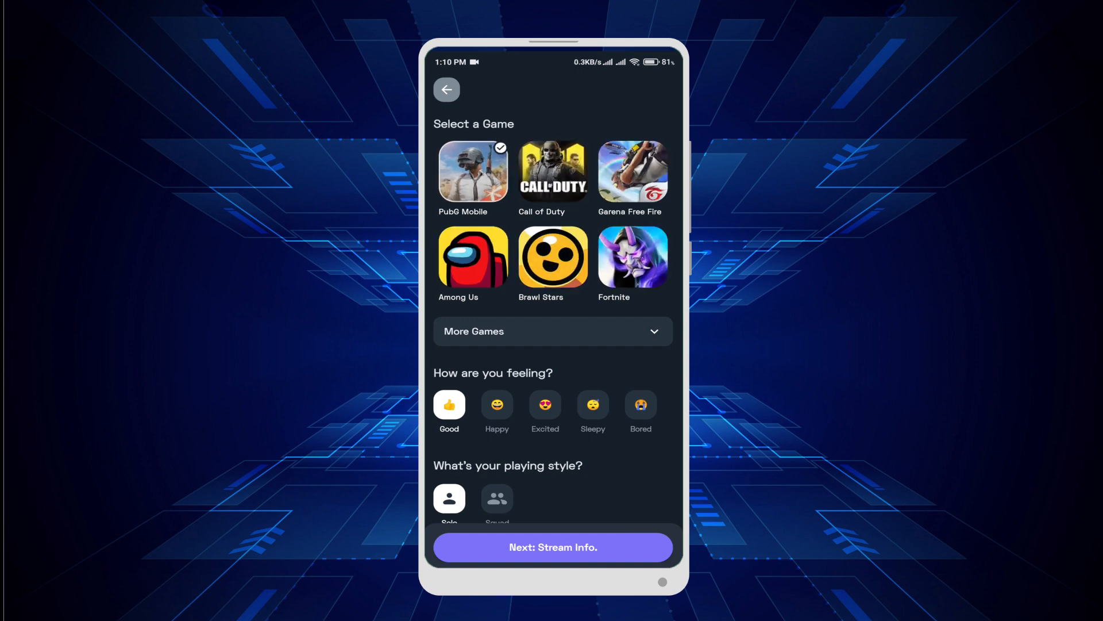
scroll(down, 3)
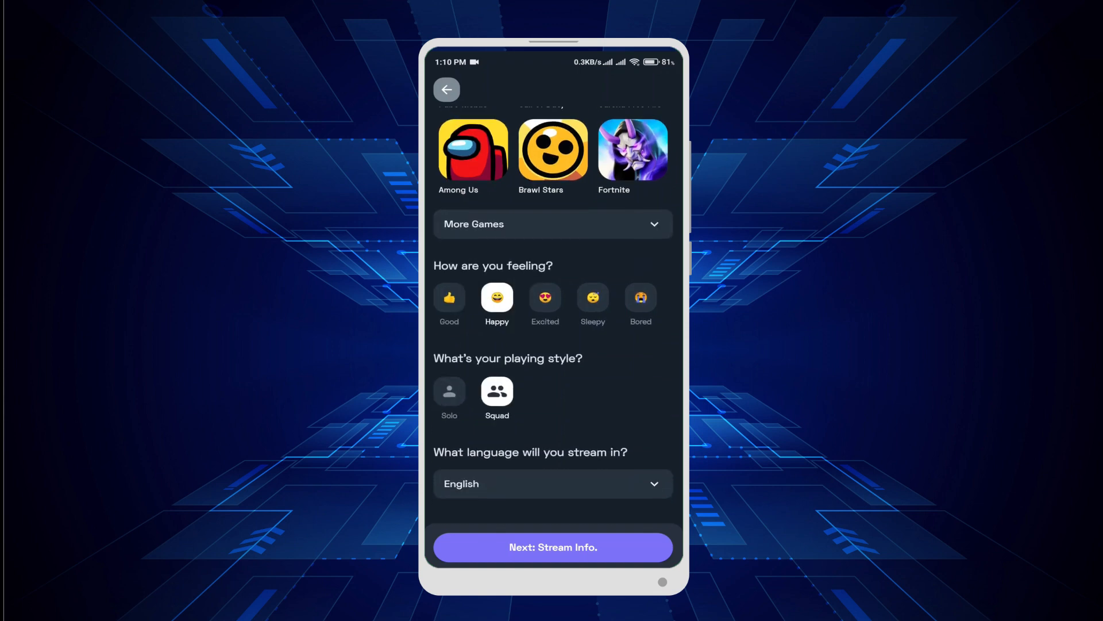
click(552, 483)
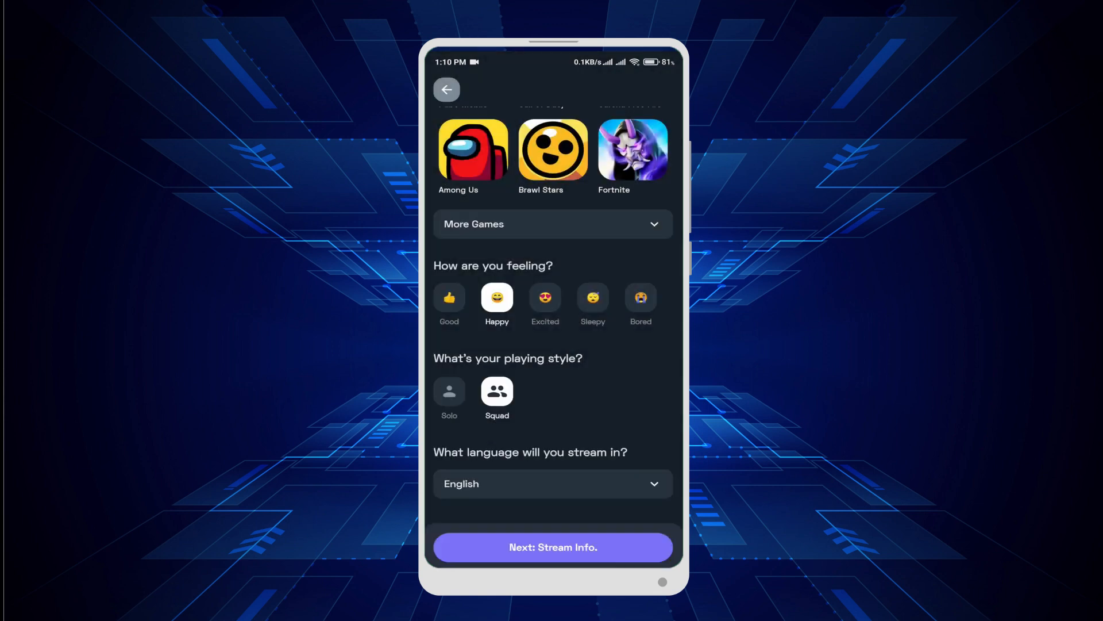
click(552, 547)
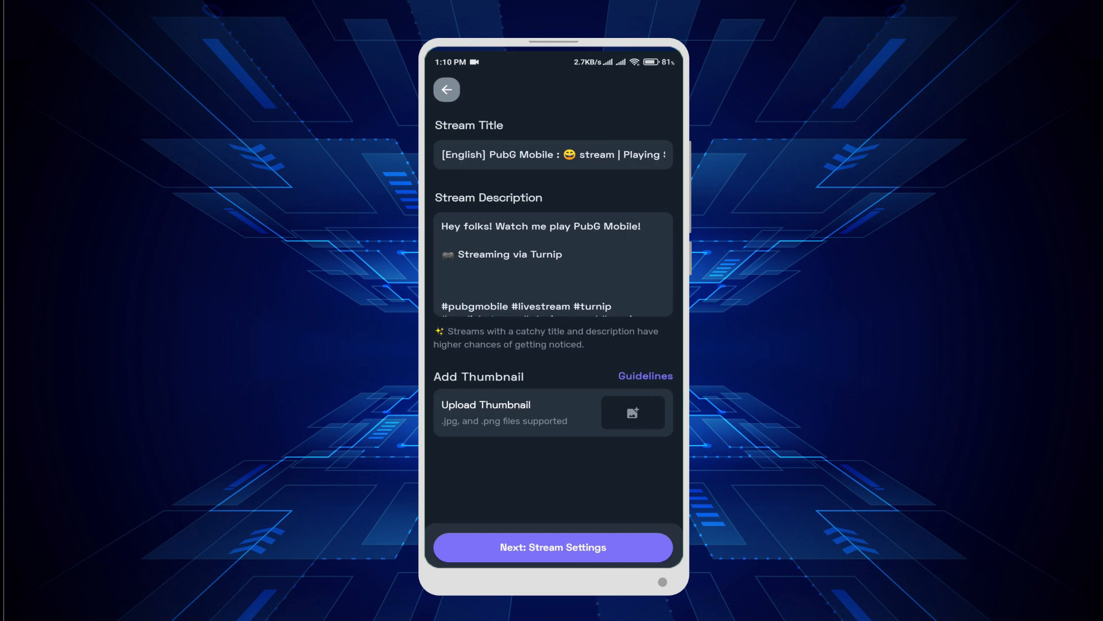
- Start a Turnip thumbnail upload and grant photo and media access
click(632, 412)
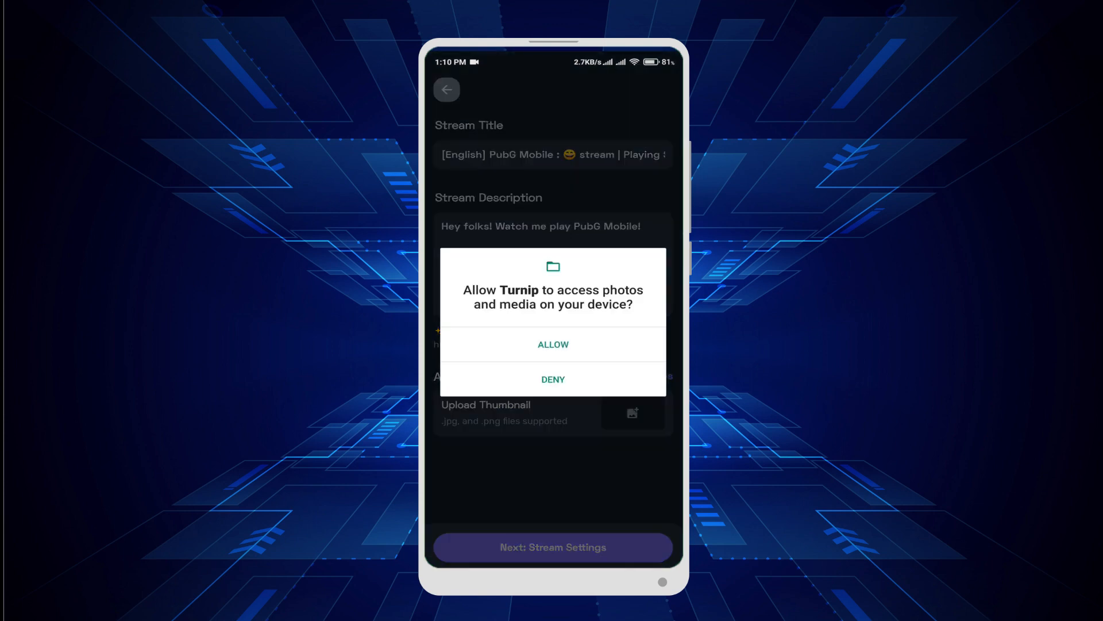
click(552, 344)
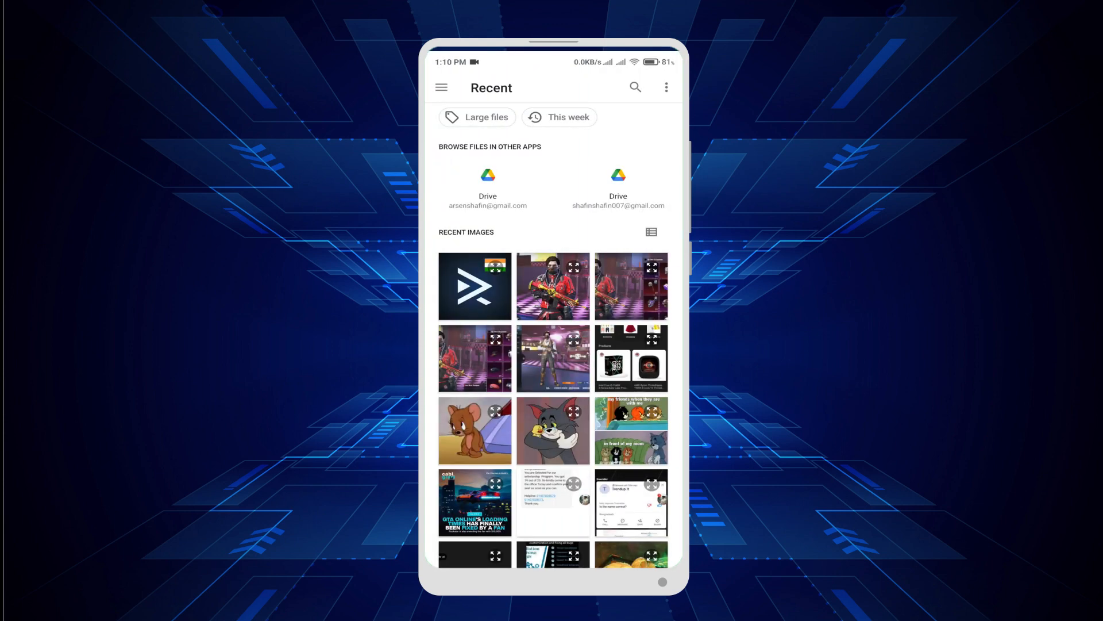